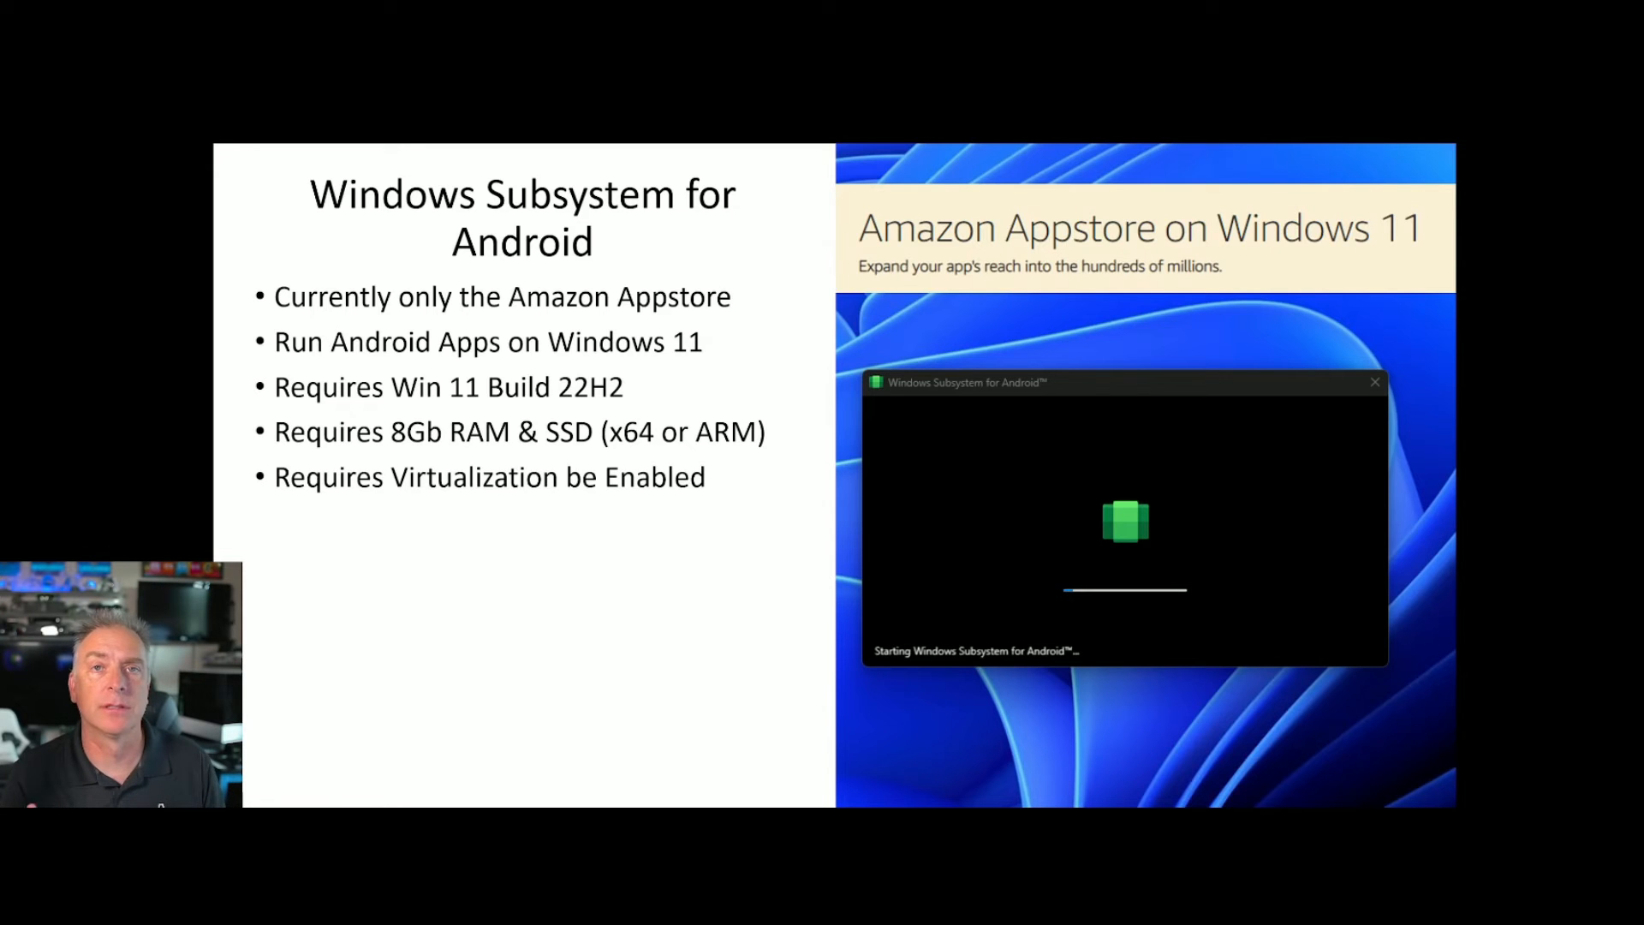
Reveal the remaining five Windows Subsystem for Android bullets, from Store install to sideloading.
{"action": "key", "text": "right"}
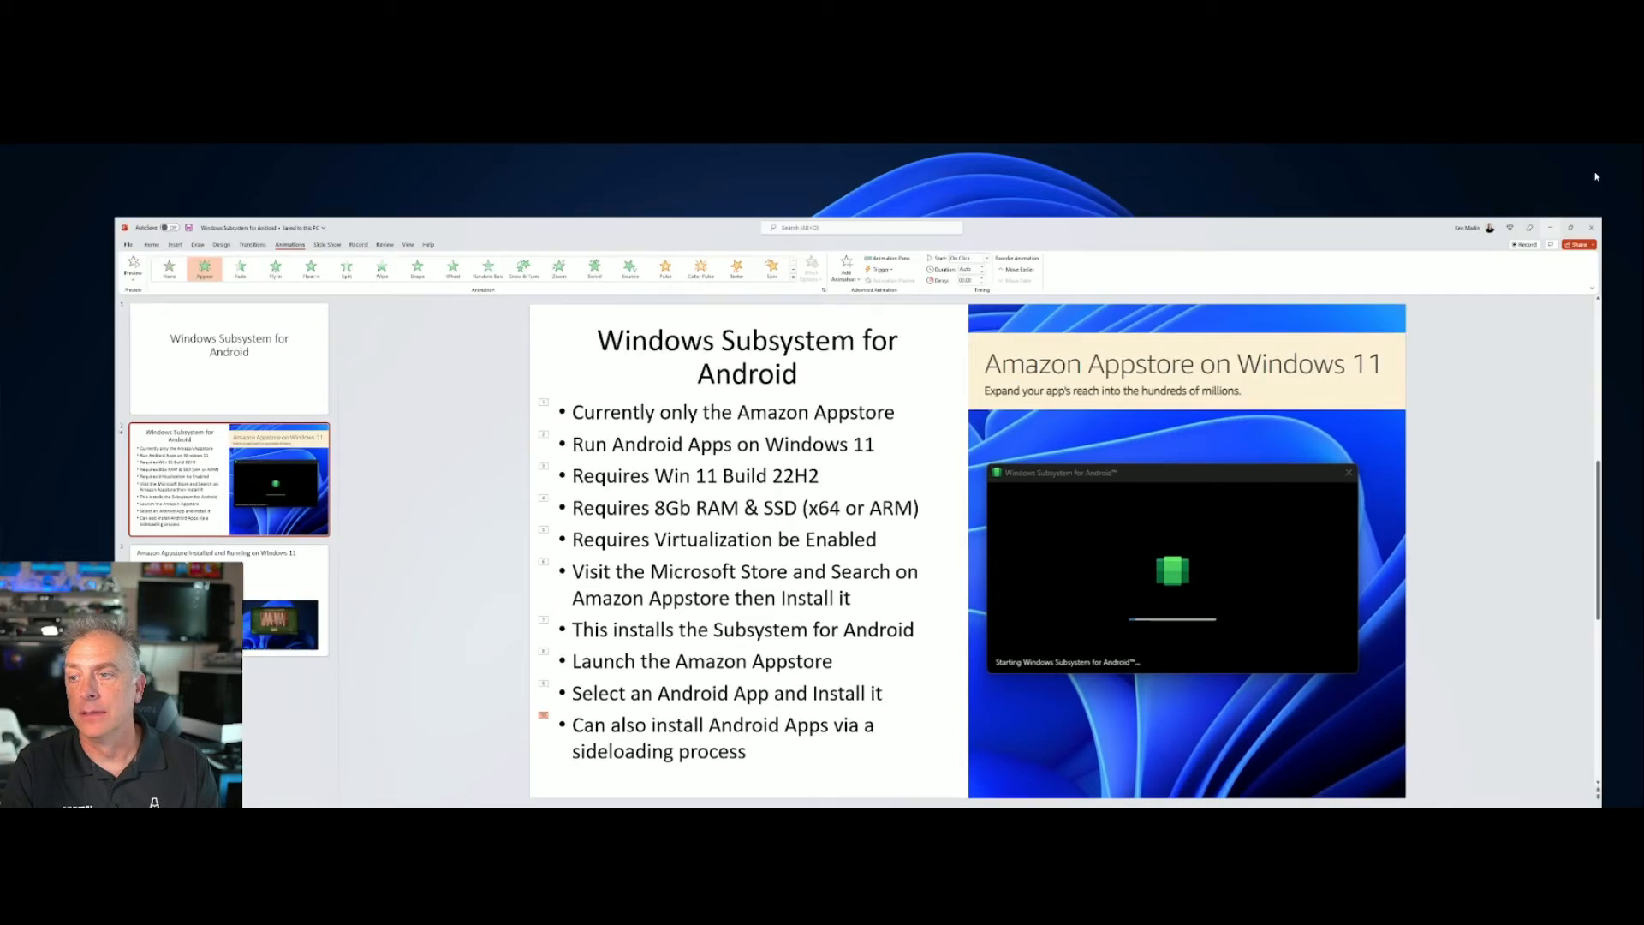
Minimize PowerPoint and bring back Chrome showing the Amazon Appstore on Windows 11 developer page.
{"action": "left_click", "coordinate": [1550, 226]}
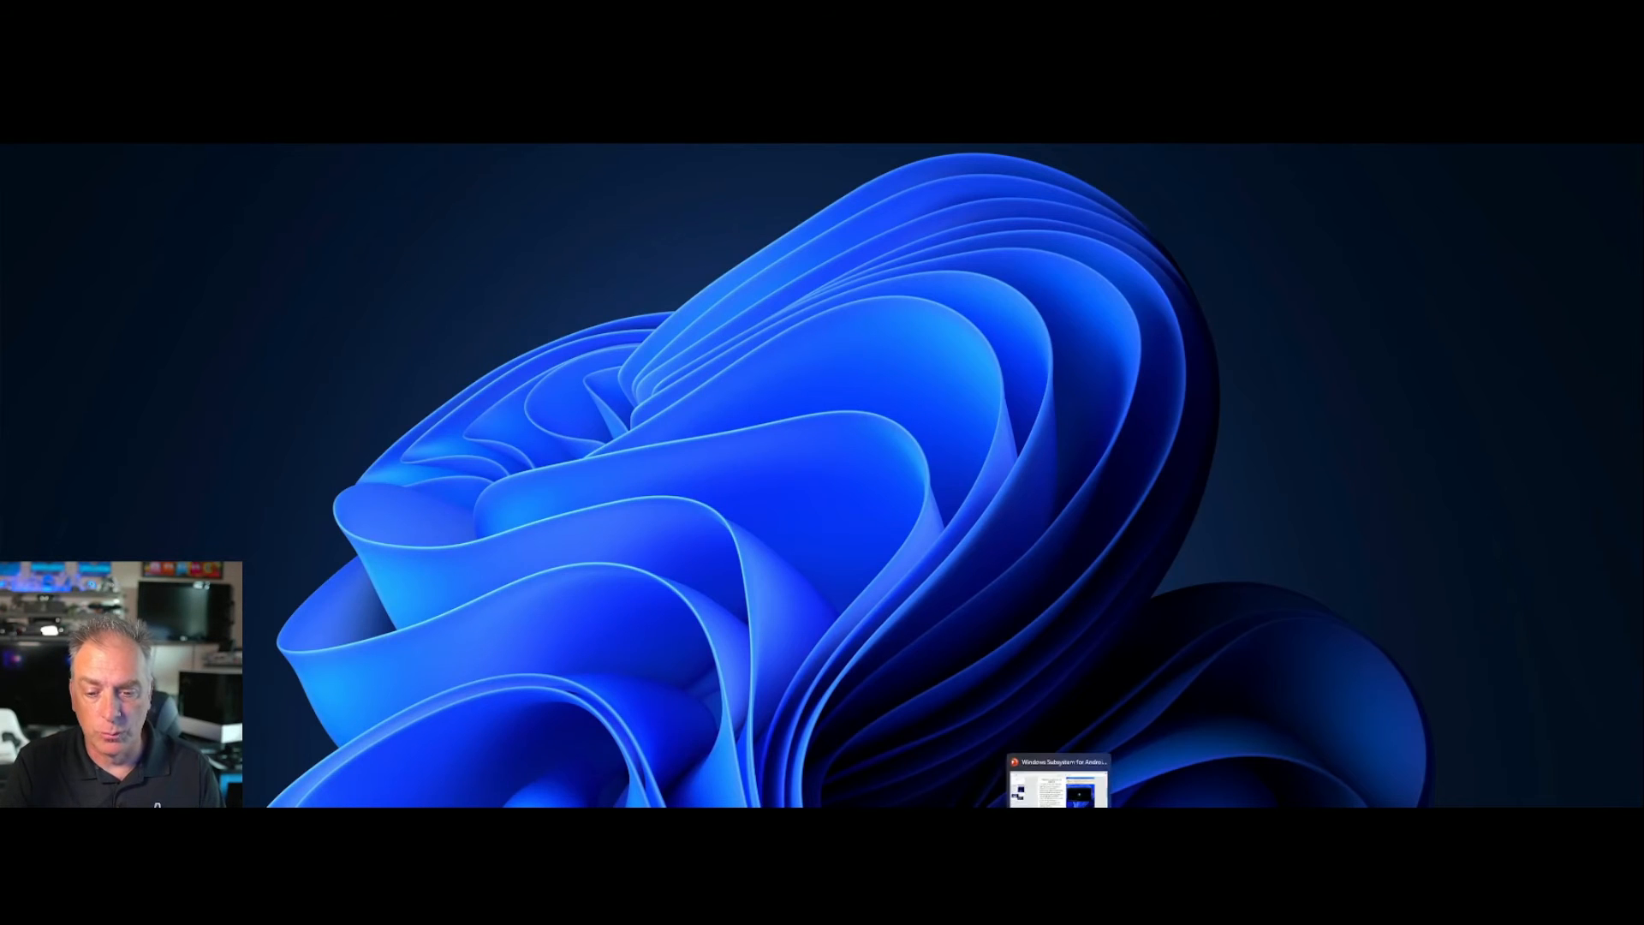
{"action": "left_click", "coordinate": [1056, 781]}
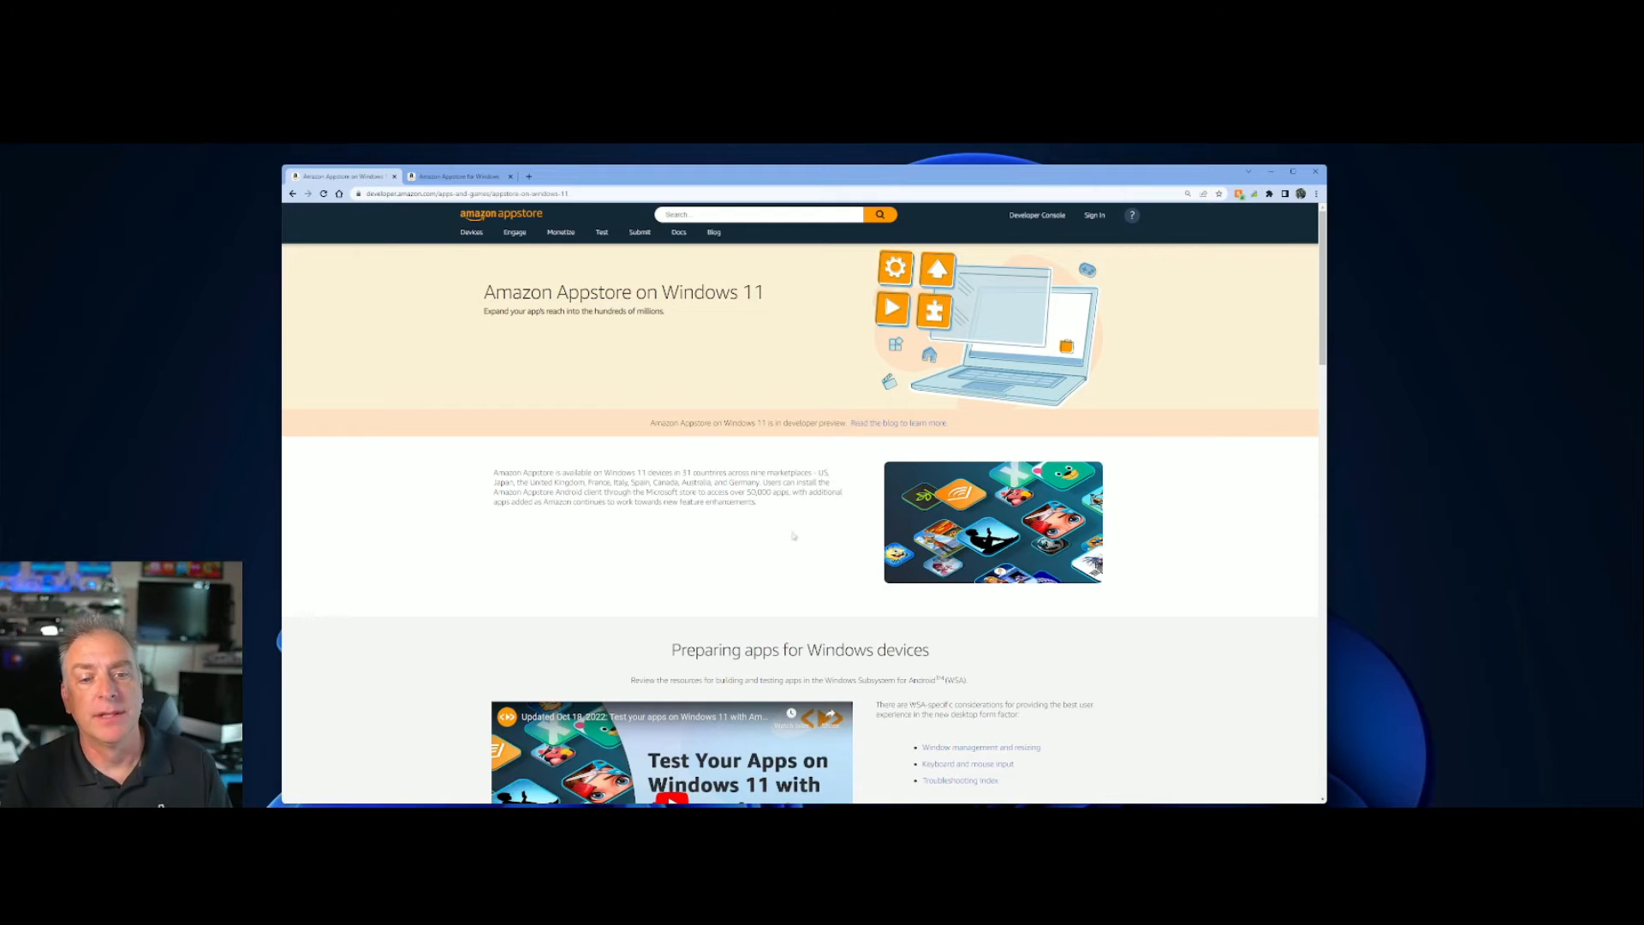
{"action": "mouse_move", "coordinate": [846, 568]}
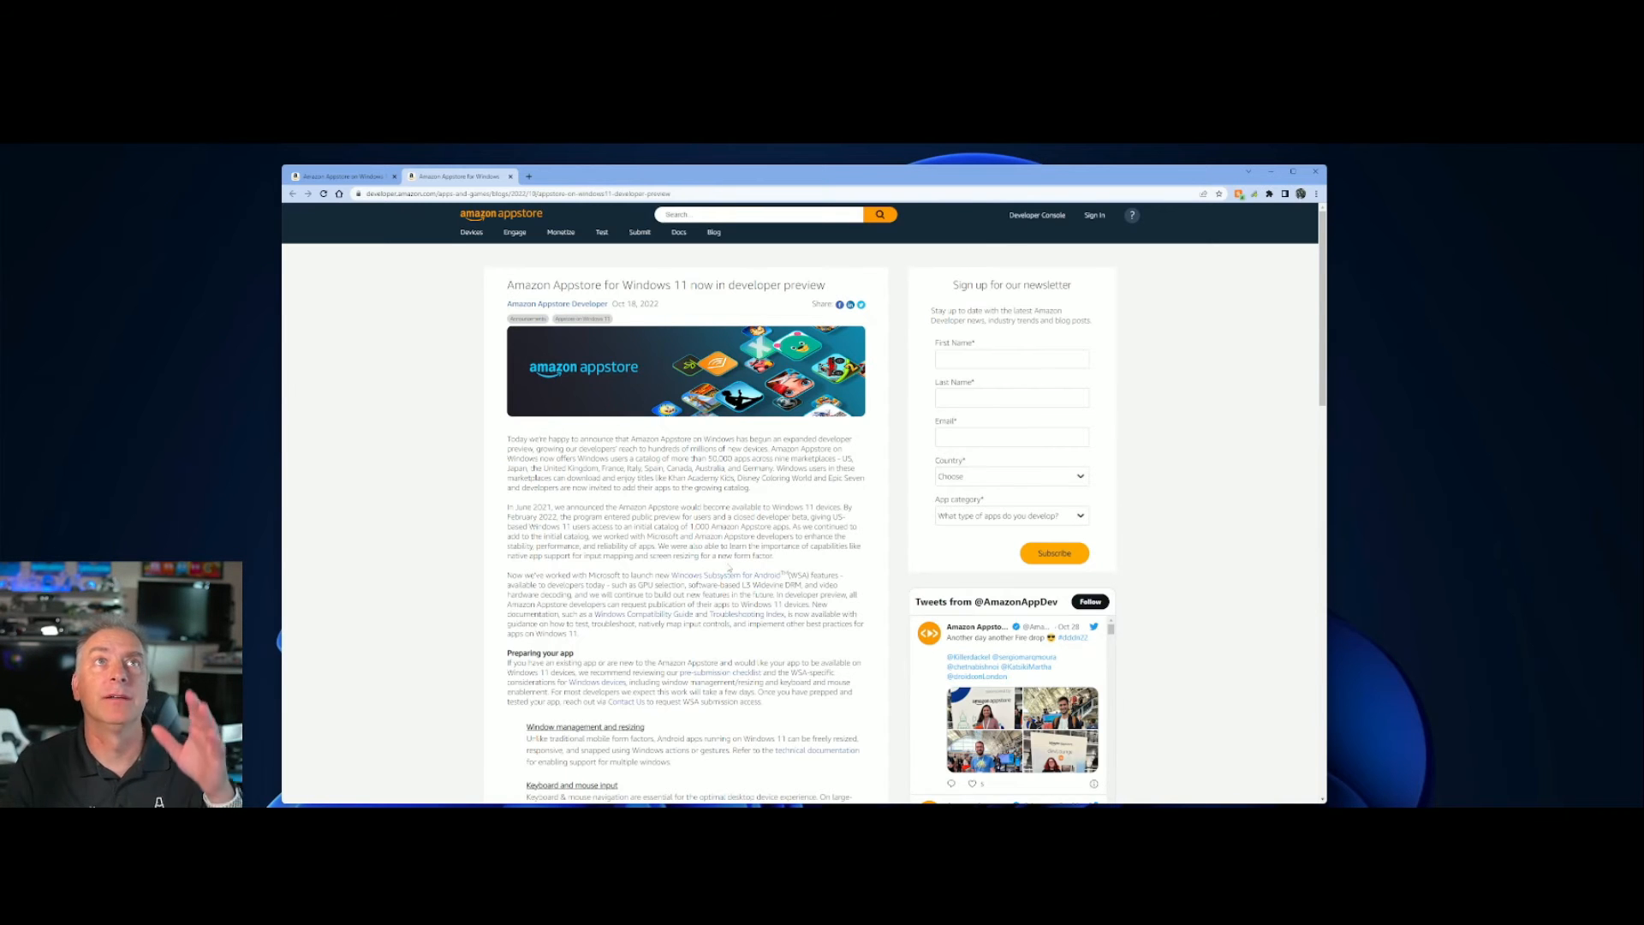
Scroll down through the Amazon Appstore developer-preview blog post.
{"action": "scroll", "scroll_direction": "down", "scroll_amount": 3}
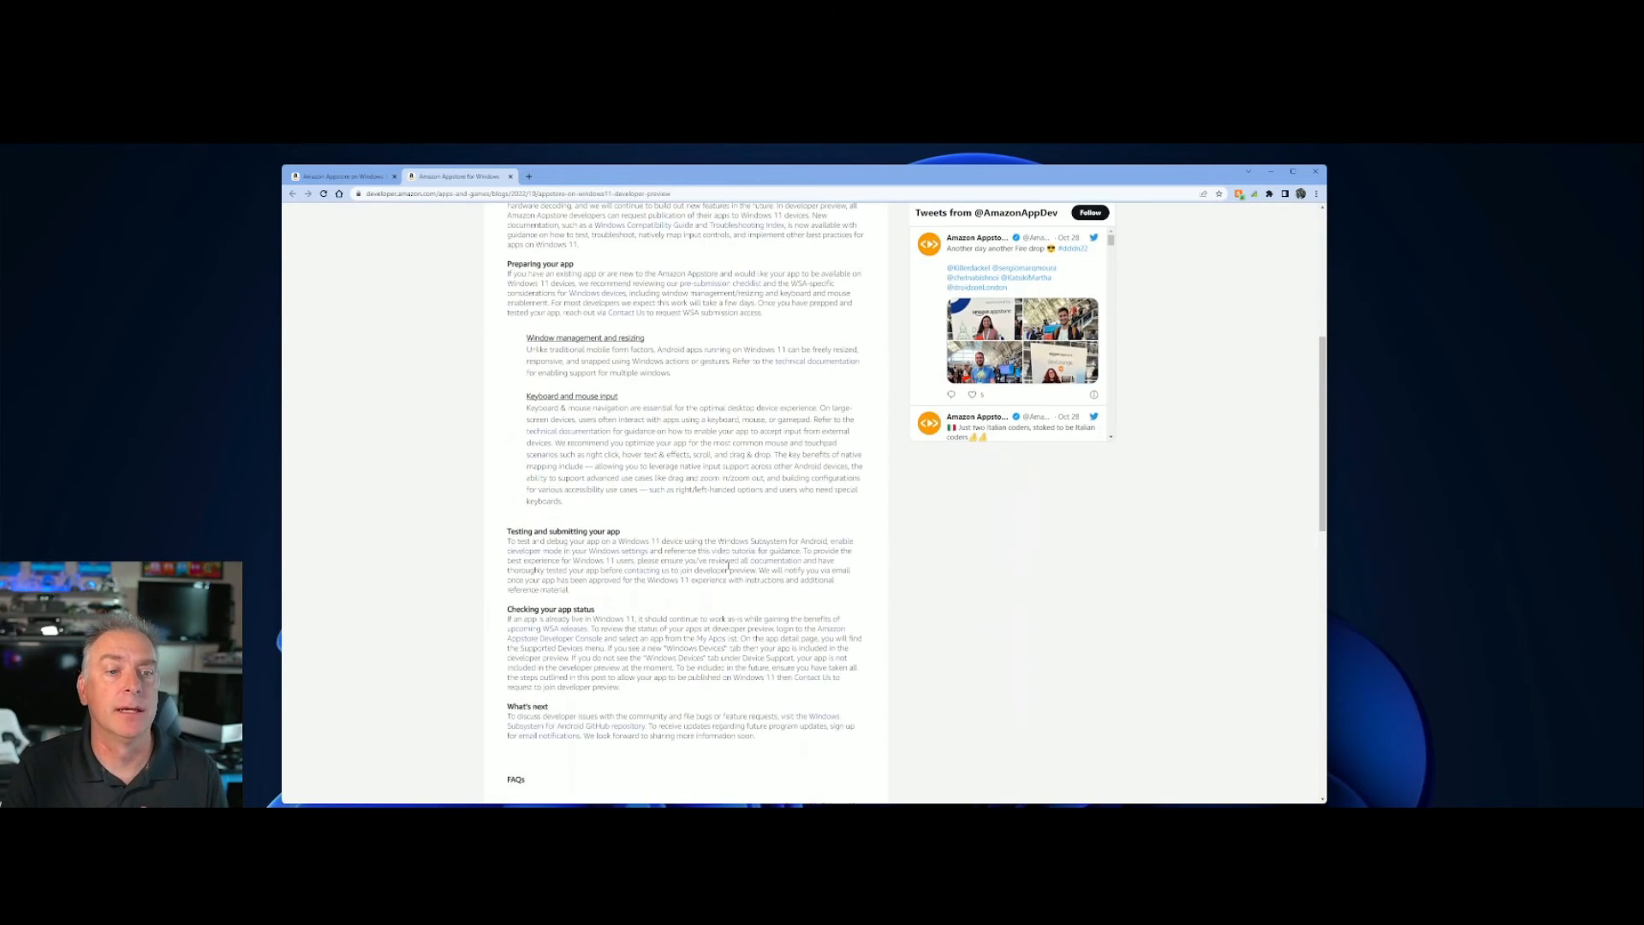
{"action": "scroll", "scroll_direction": "down", "scroll_amount": 3}
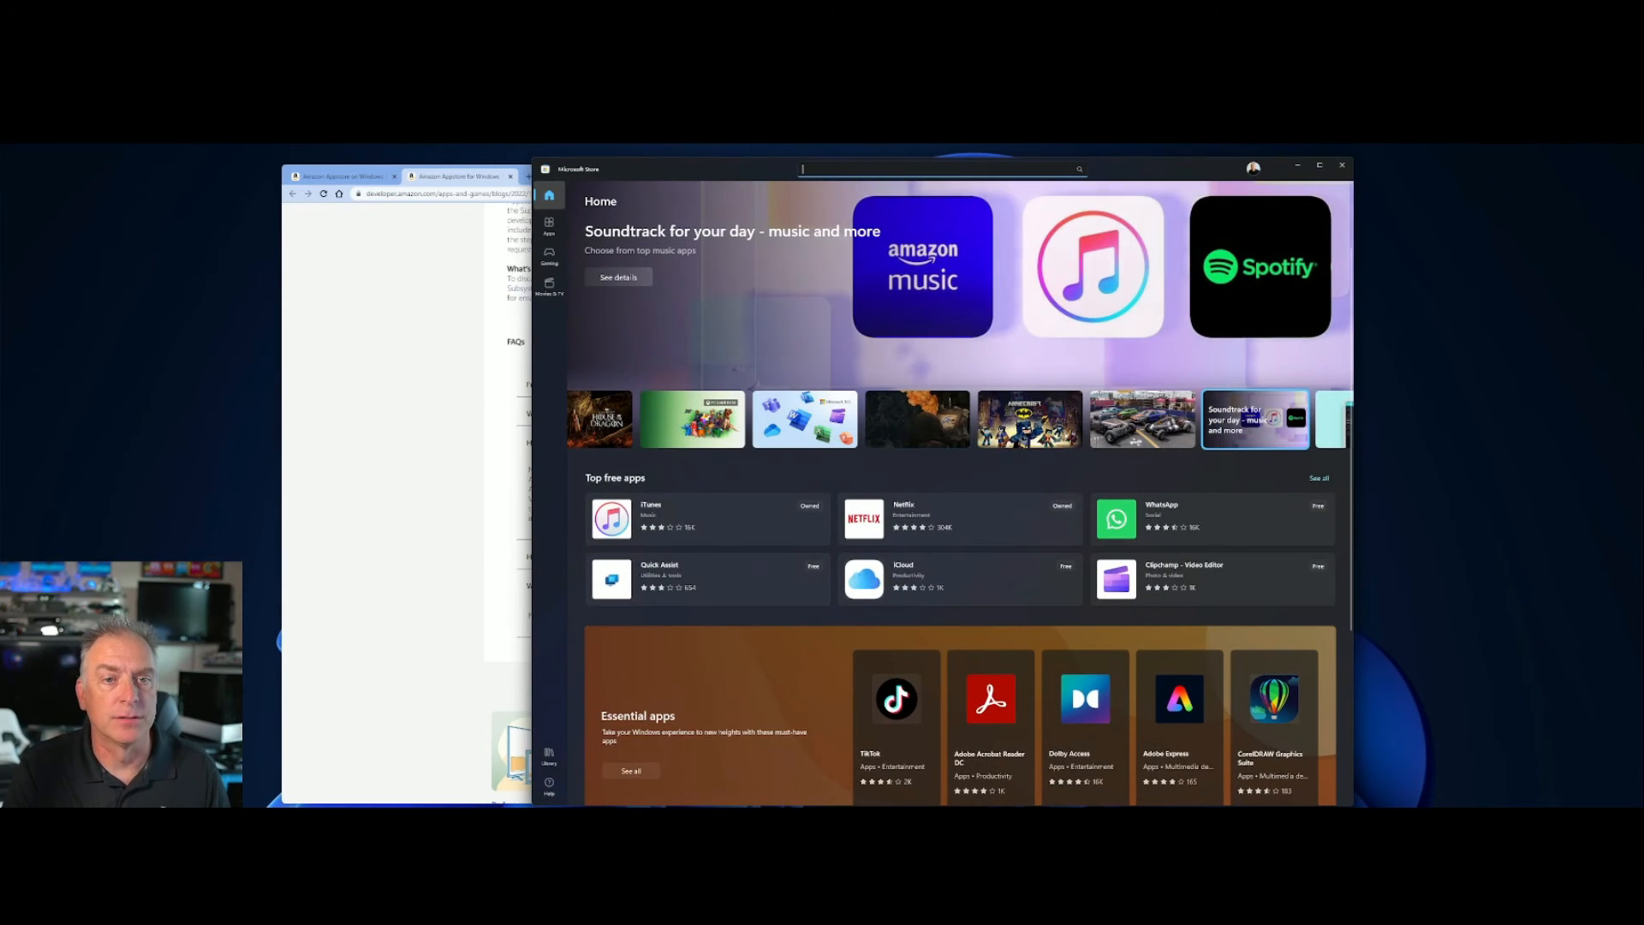
Search the Store for 'Amazon Appstore', open its listing, and launch the installed app.
{"action": "type", "text": "Ama"}
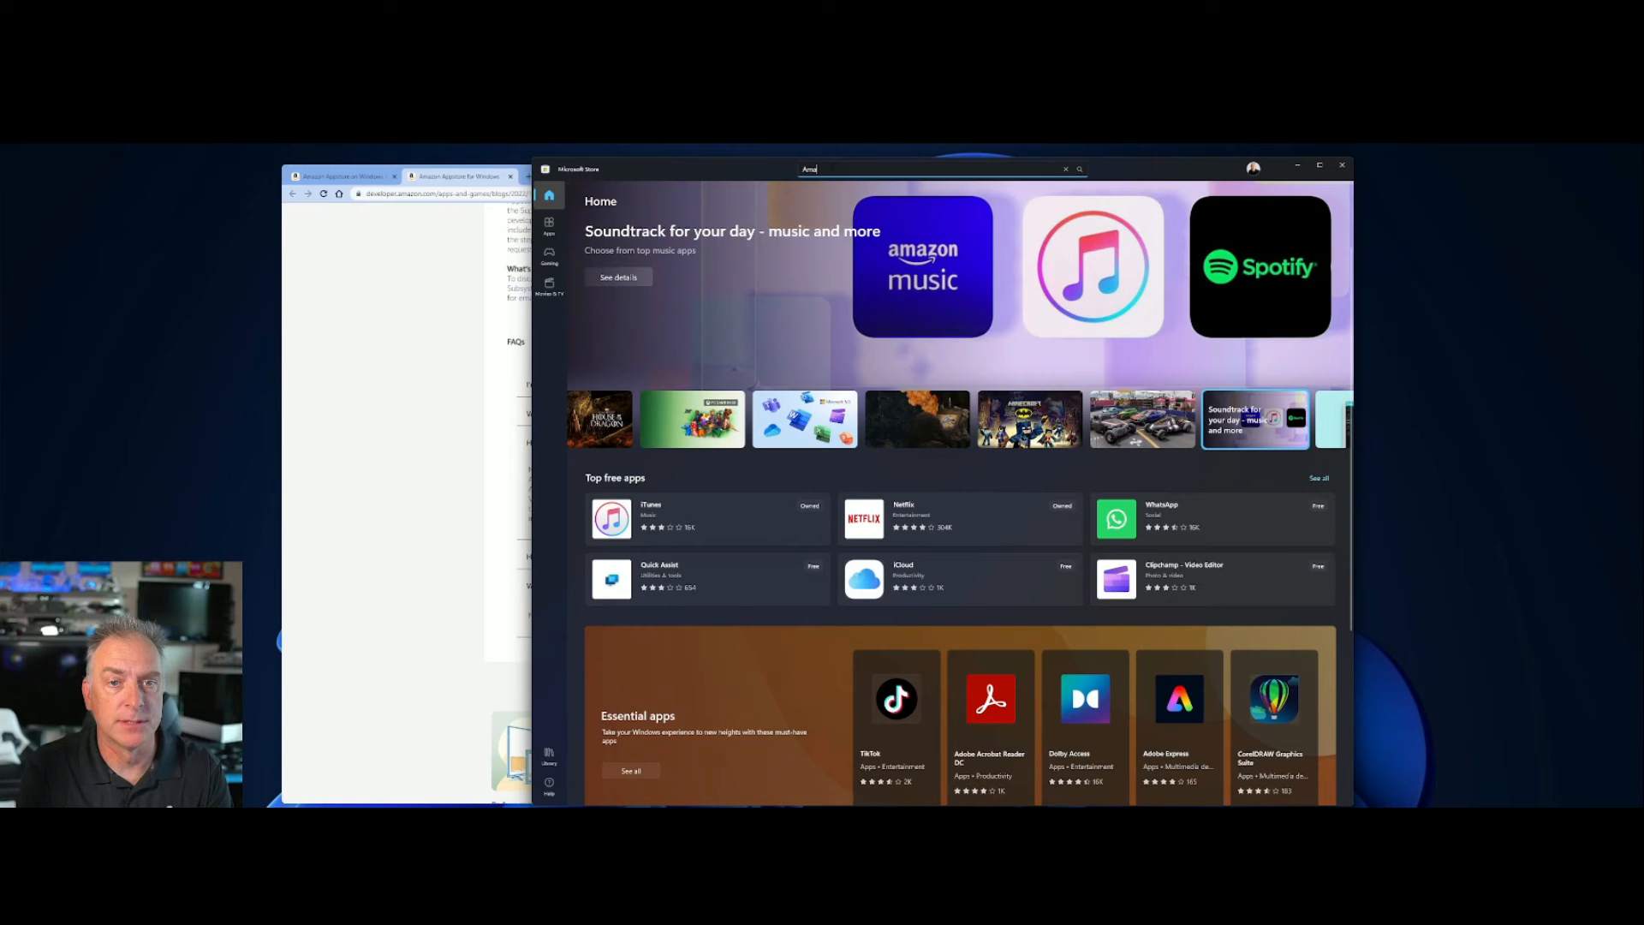
{"action": "type", "text": "Amazon Appstore"}
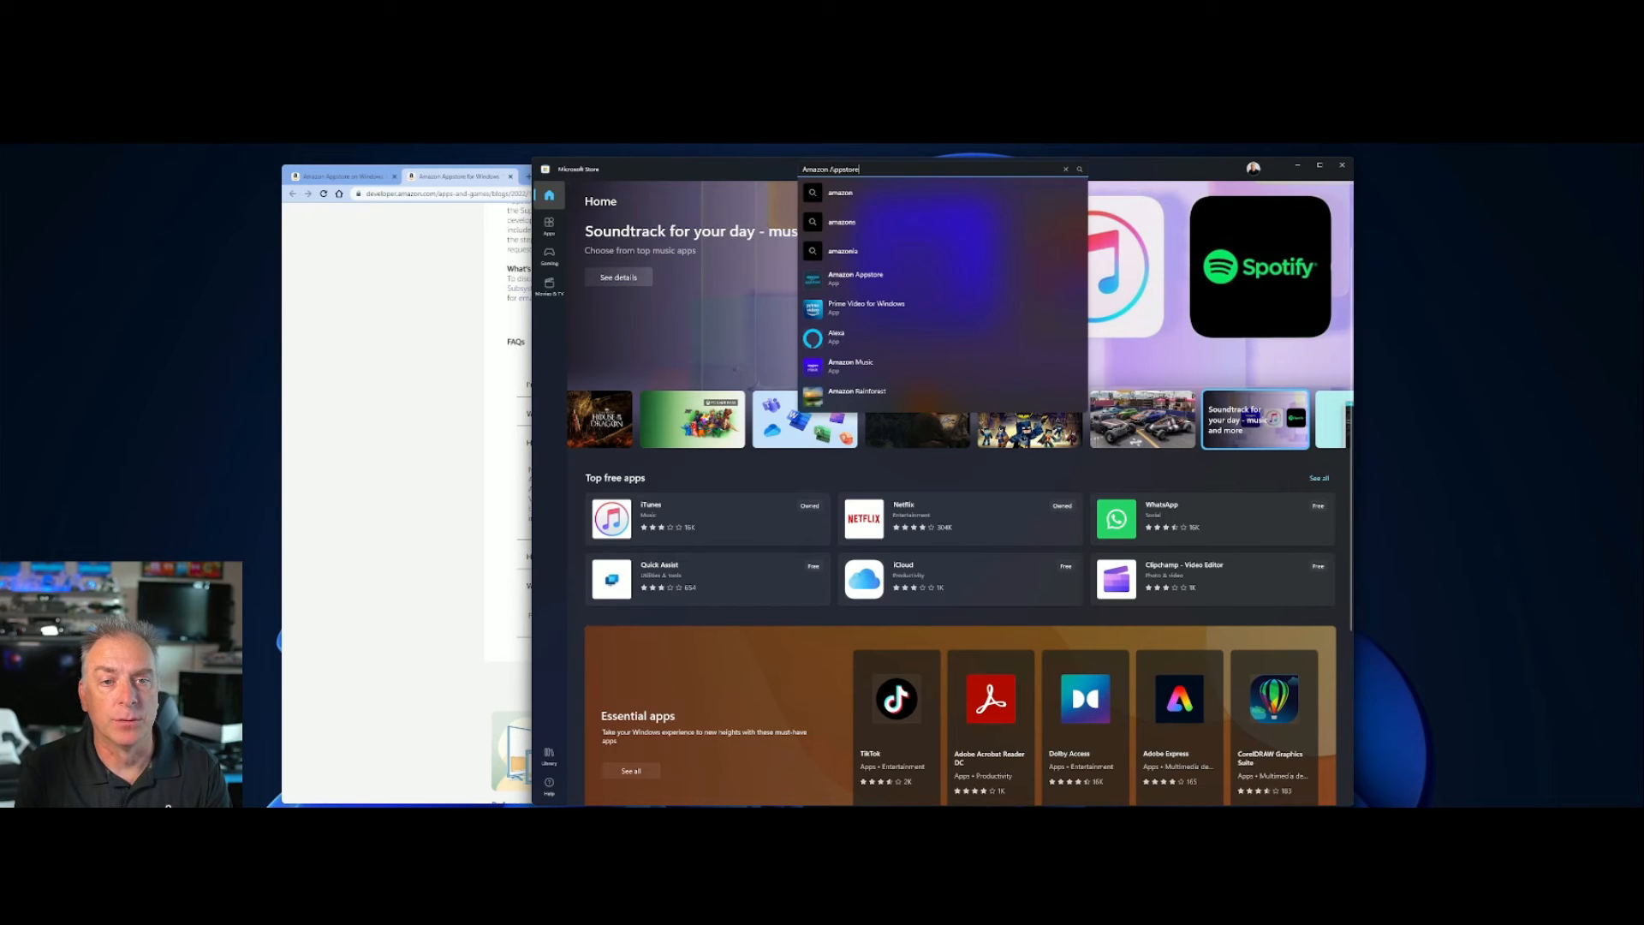
{"action": "left_click", "coordinate": [855, 277]}
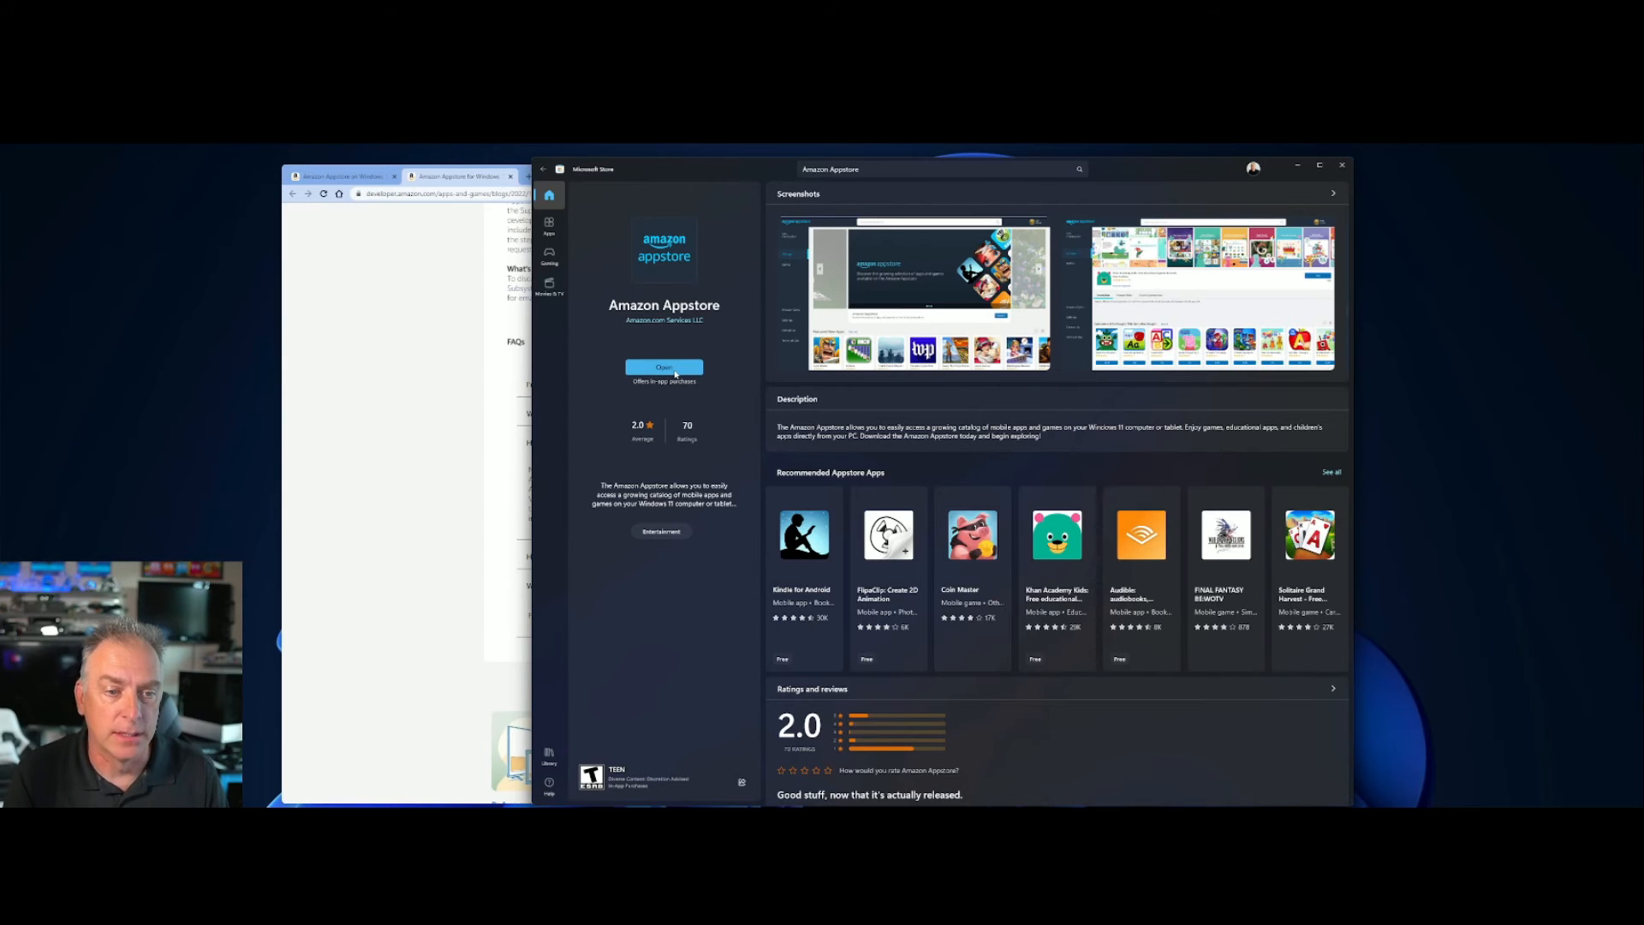
{"action": "left_click", "coordinate": [663, 367]}
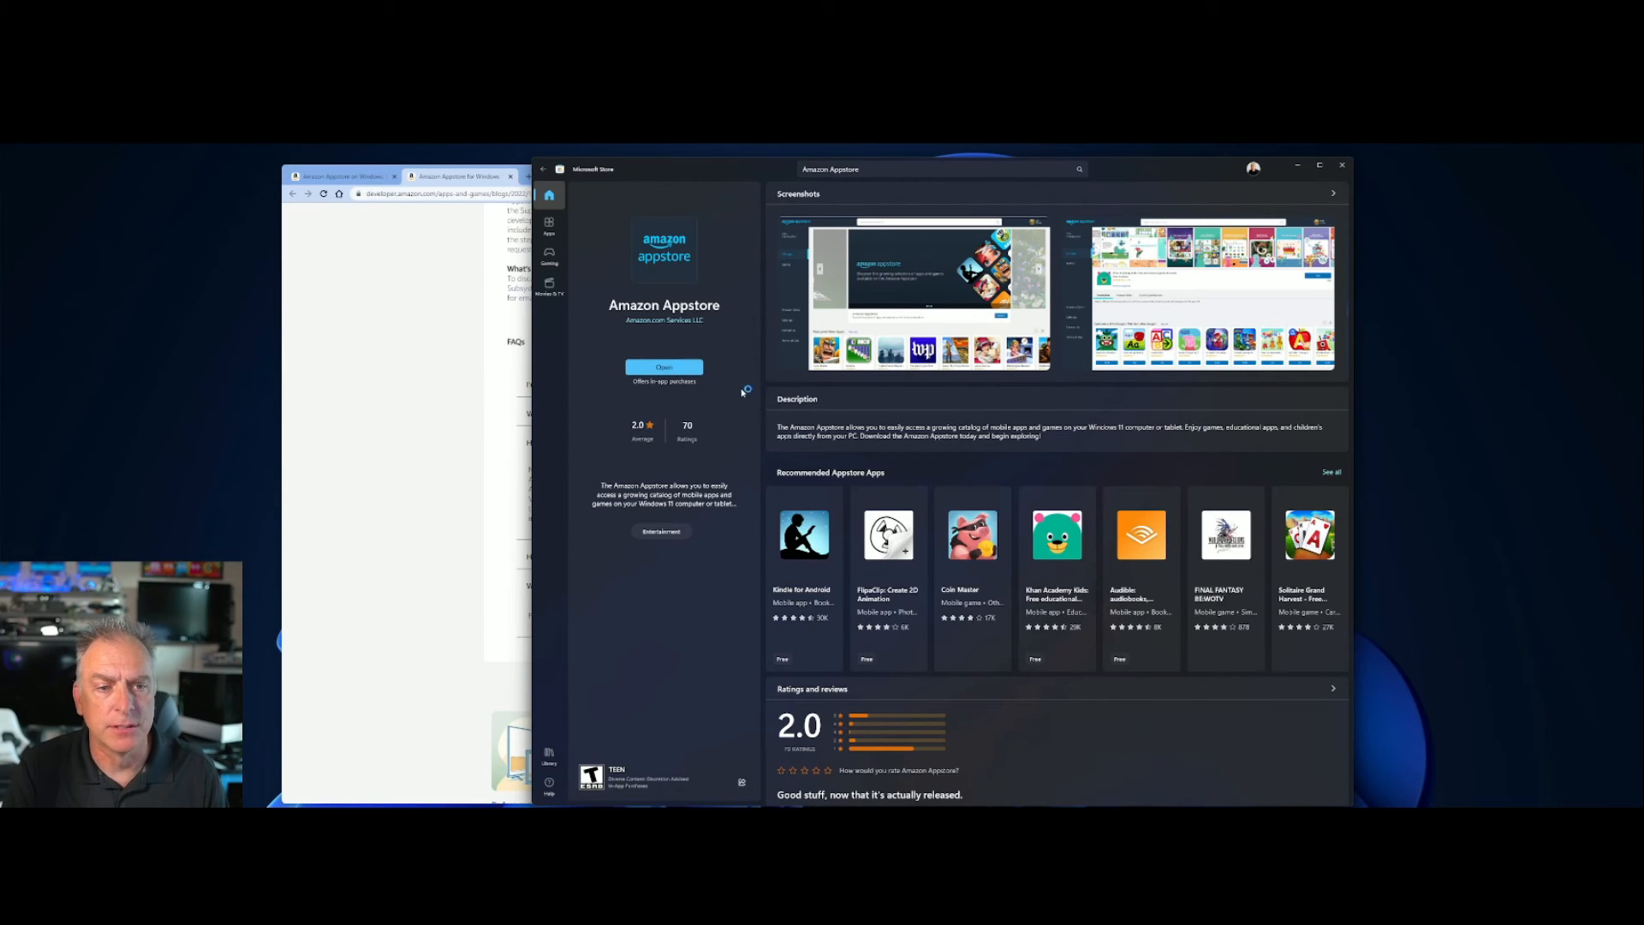
Maximize the Appstore window and scroll through featured, editor's picks and kids apps.
{"action": "left_click", "coordinate": [664, 366]}
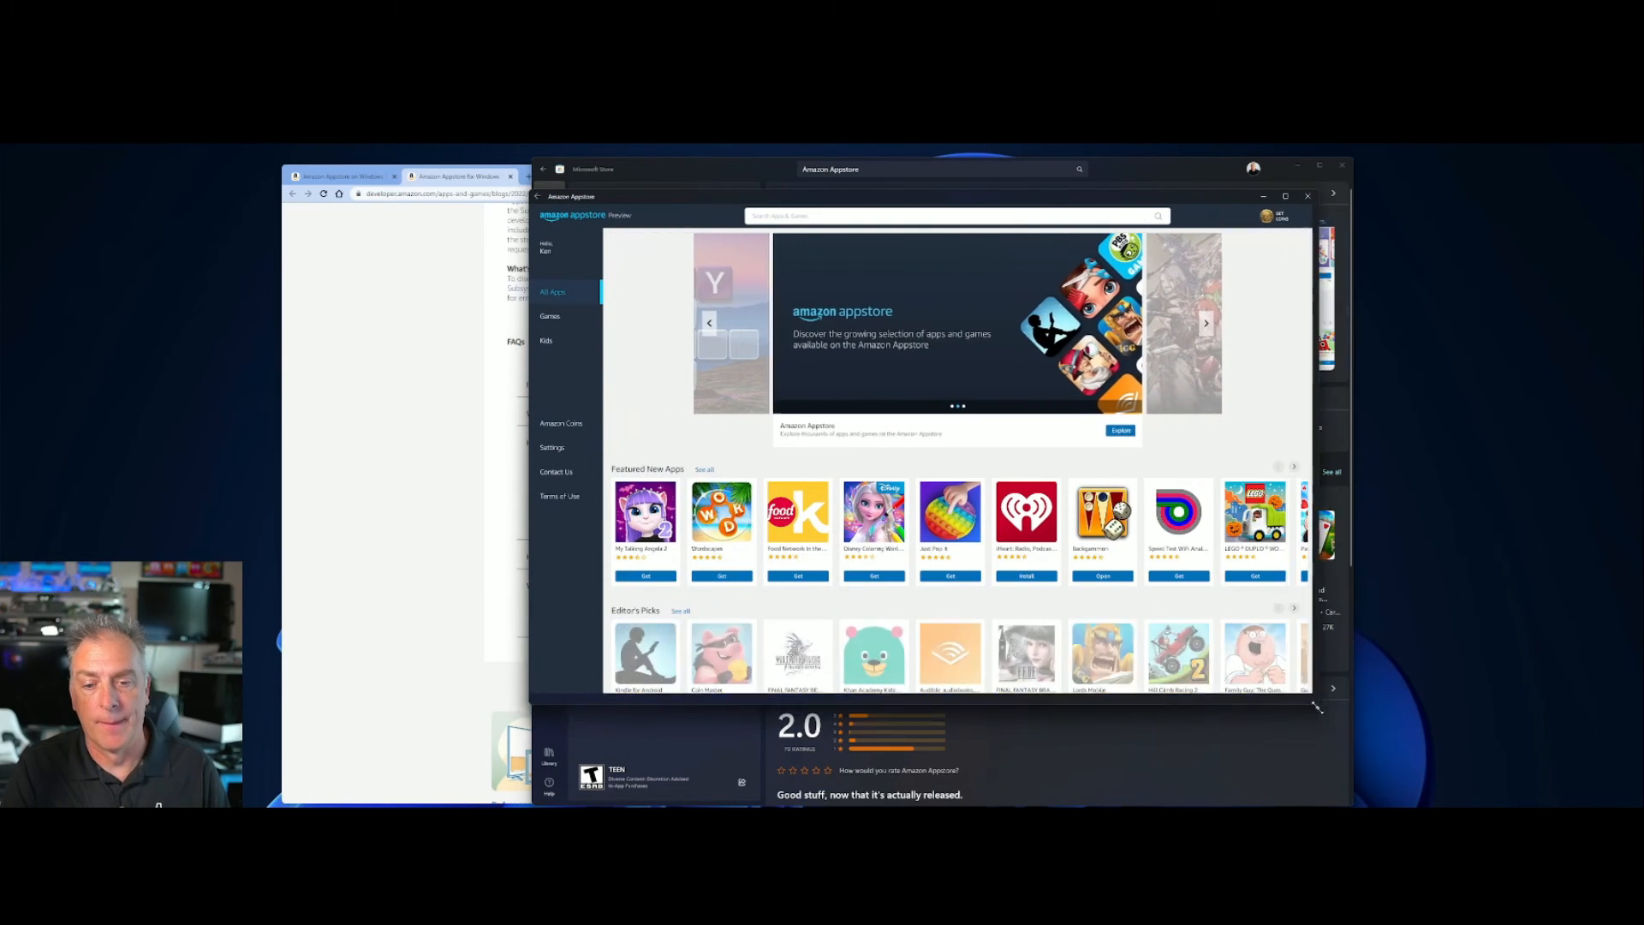
{"action": "left_click", "coordinate": [1331, 195]}
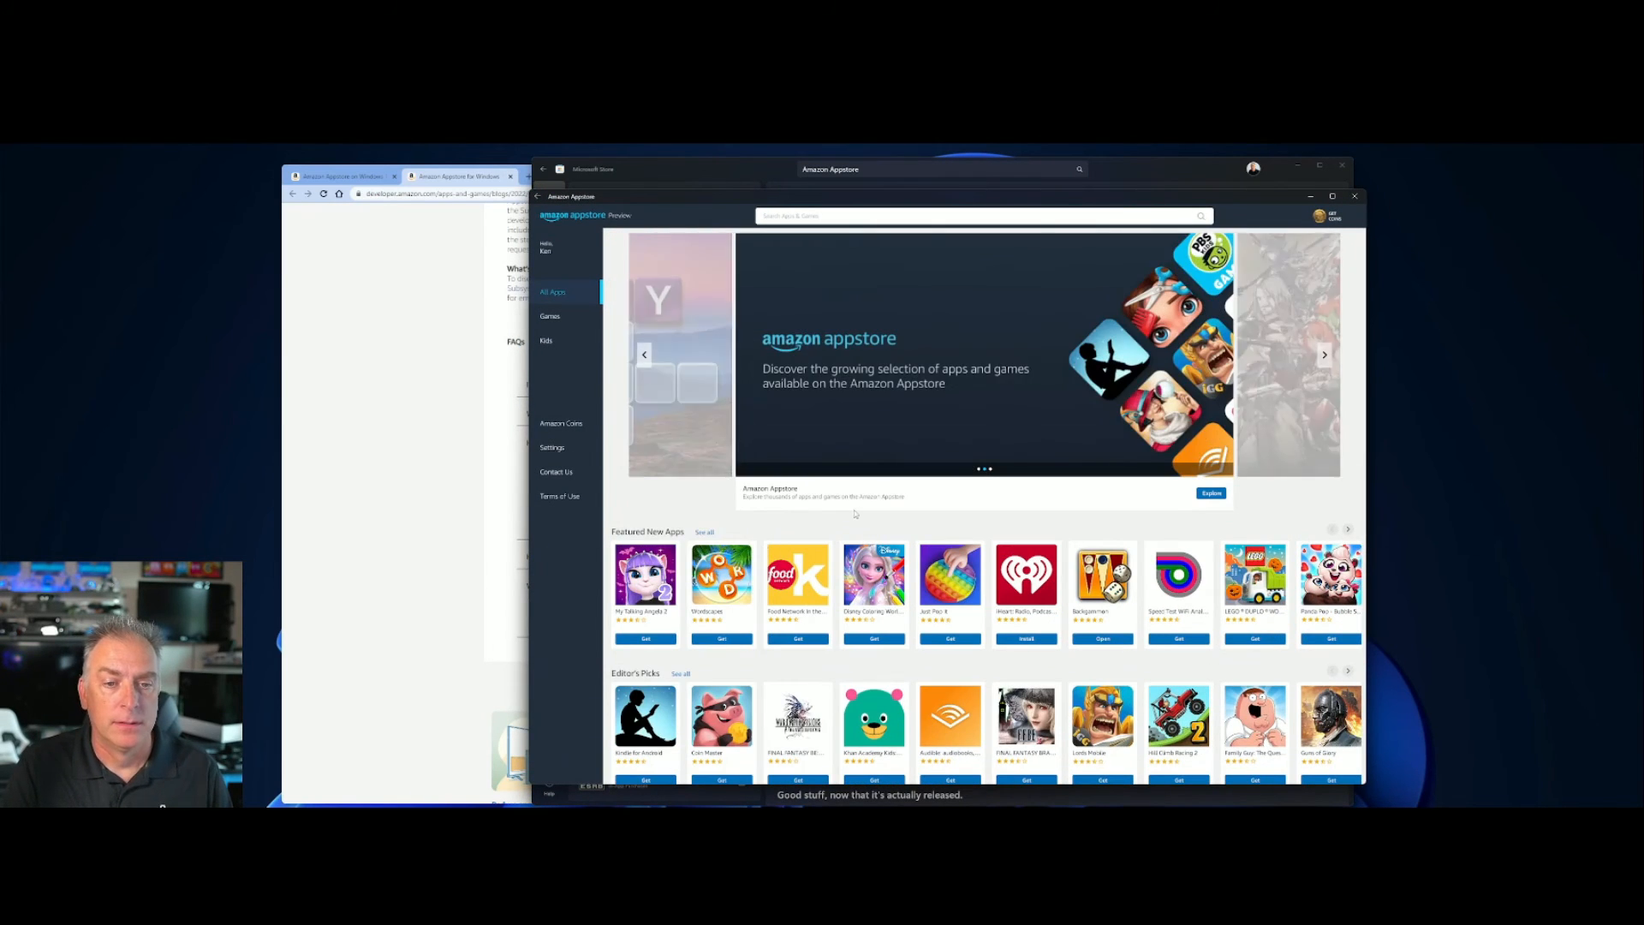
{"action": "scroll", "scroll_direction": "down", "scroll_amount": 3}
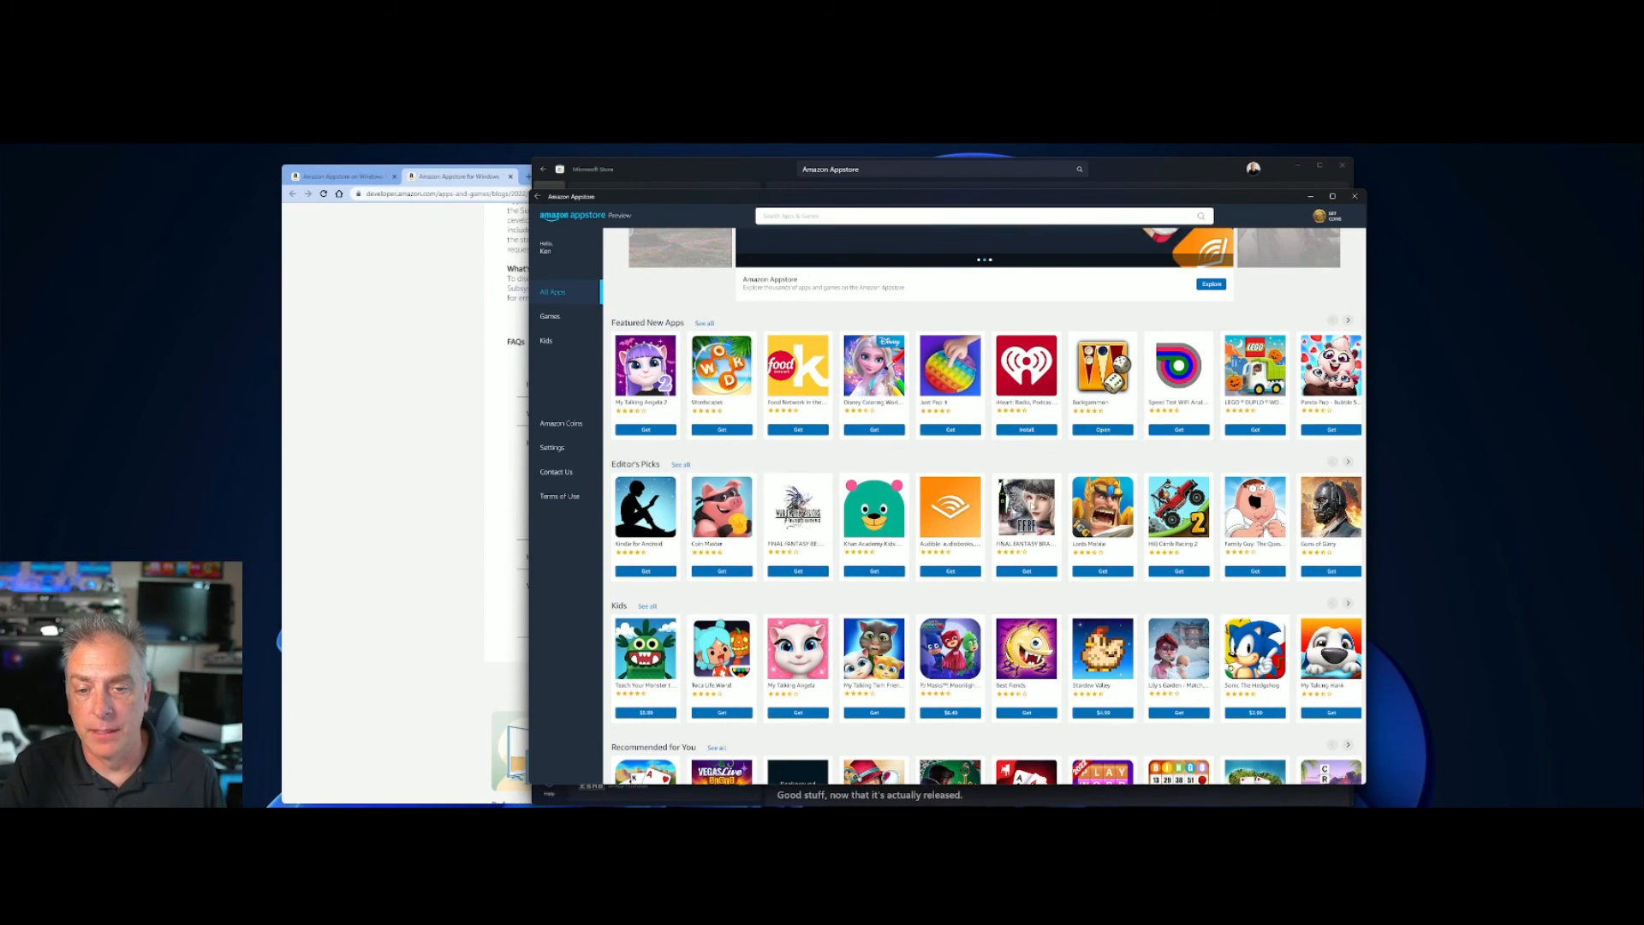
{"action": "scroll", "scroll_direction": "down", "scroll_amount": 3}
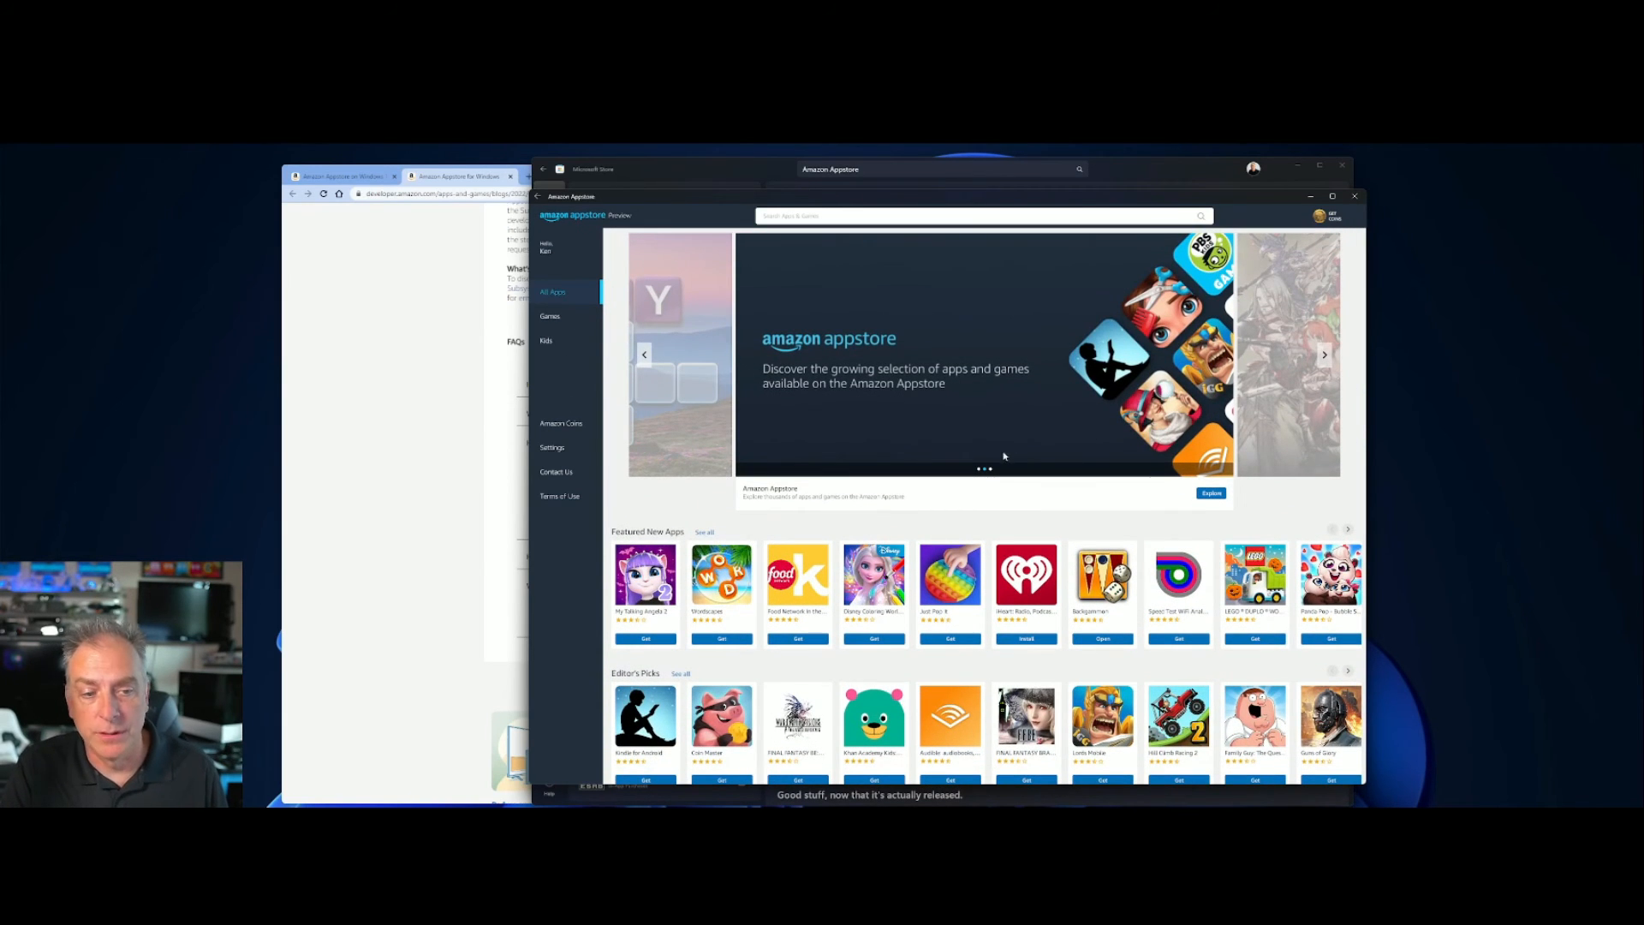
{"action": "scroll", "scroll_direction": "down", "scroll_amount": 3}
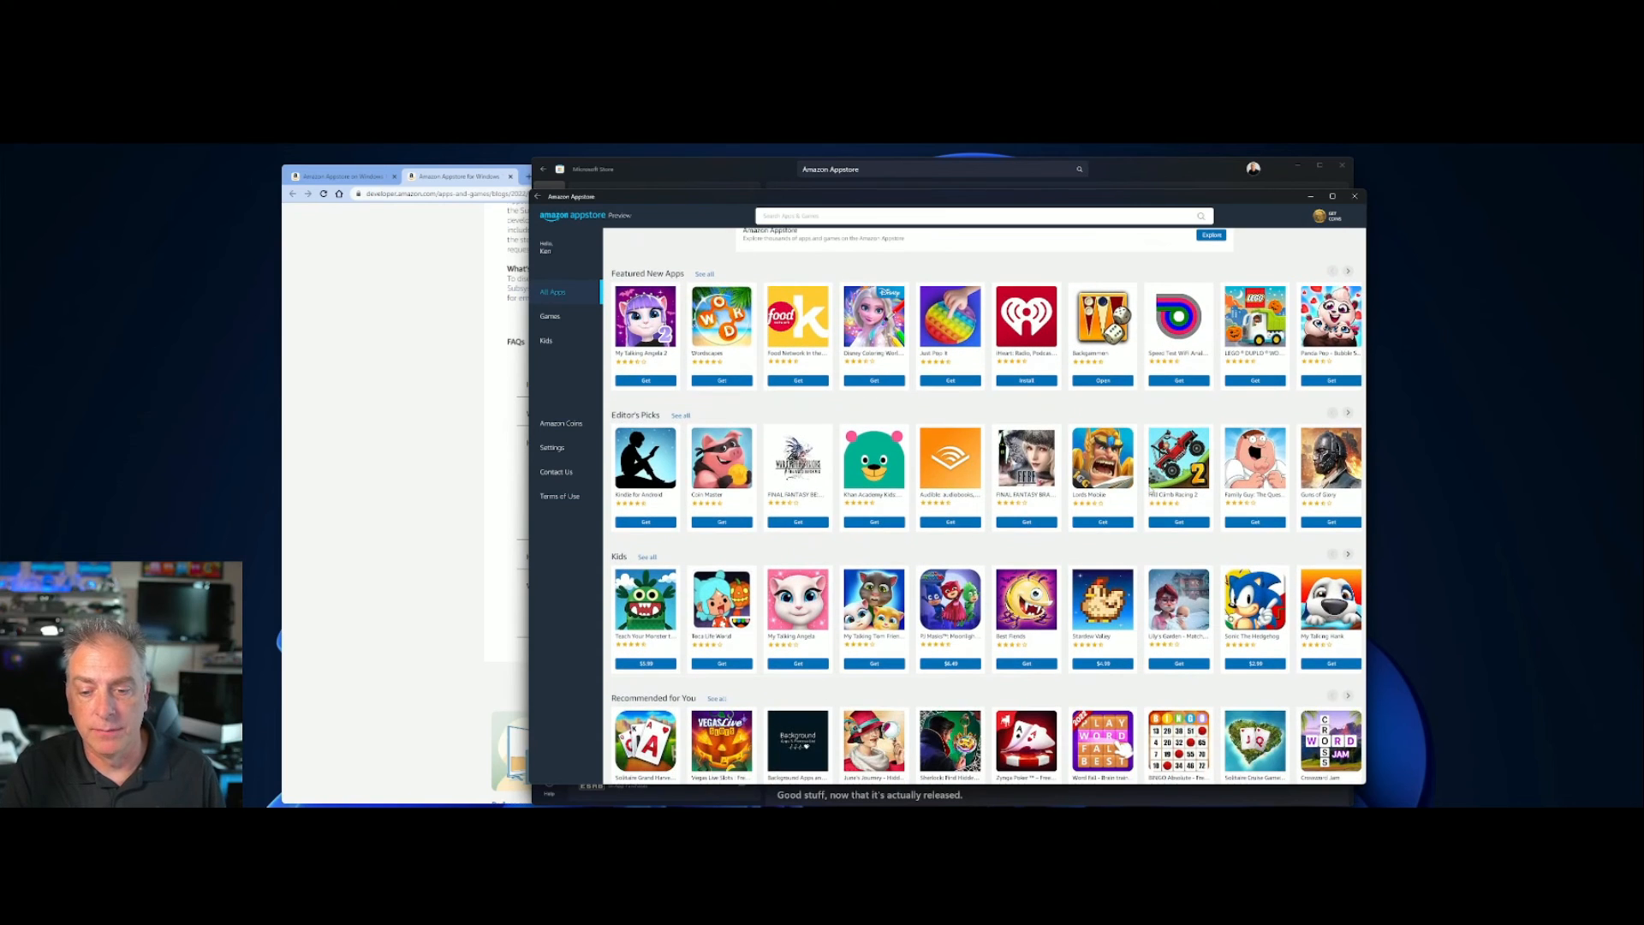
{"action": "scroll", "scroll_direction": "down", "scroll_amount": 3}
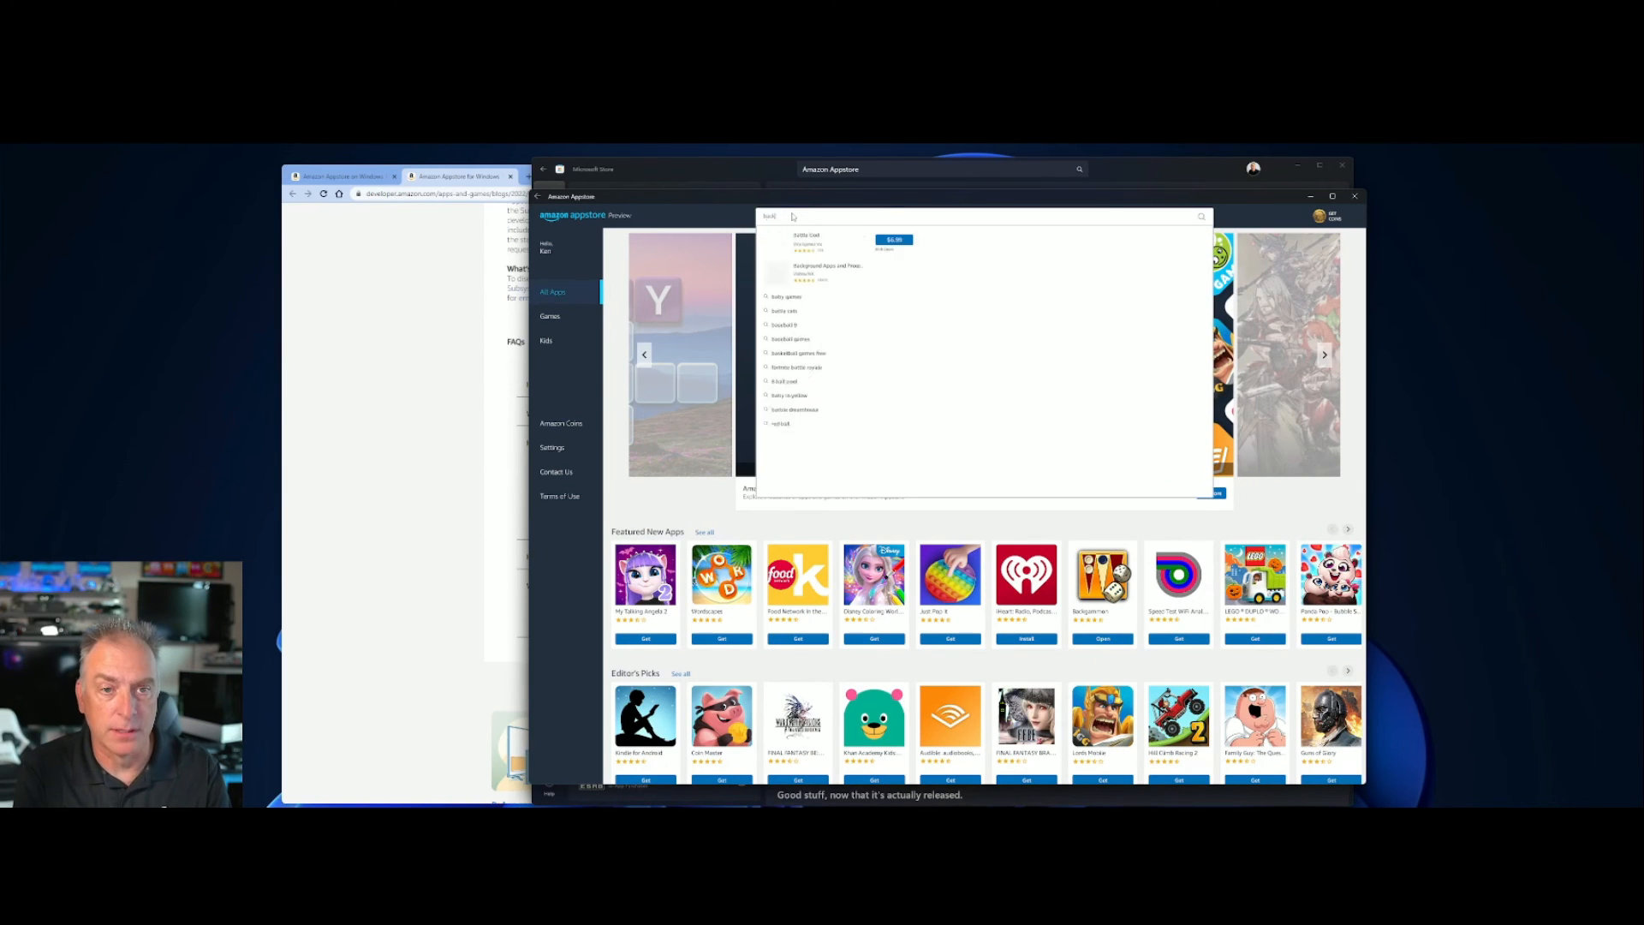
Search the Appstore for 'backgammon', then close the launched Backgammon game.
{"action": "type", "text": "backgammon"}
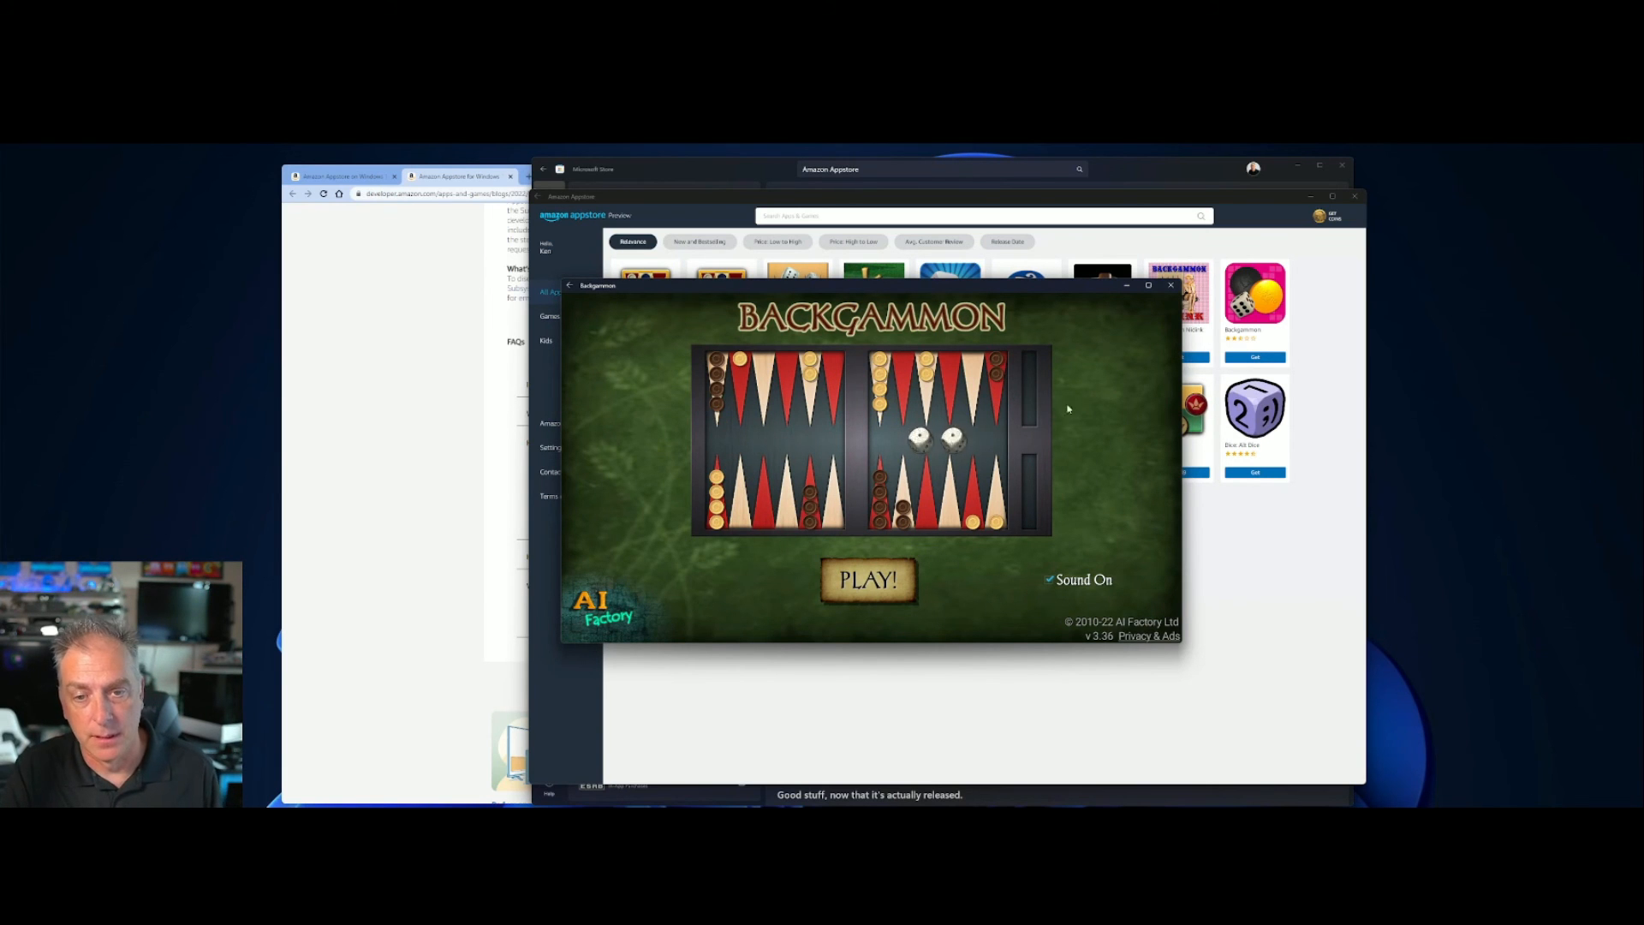
{"action": "left_click", "coordinate": [1171, 285]}
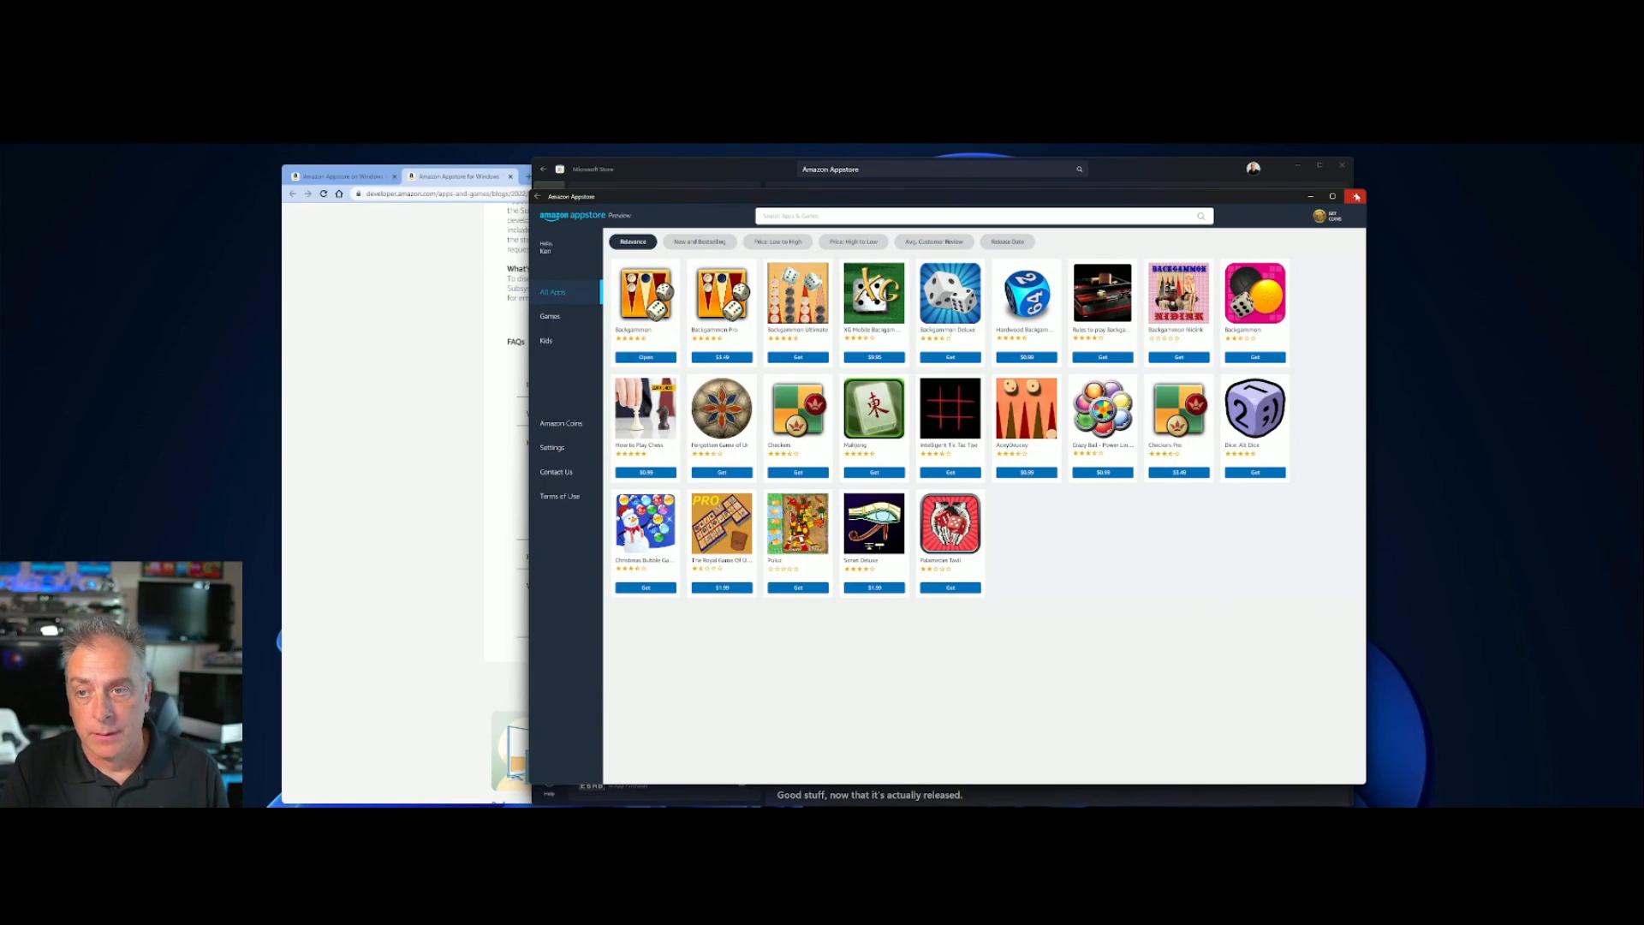